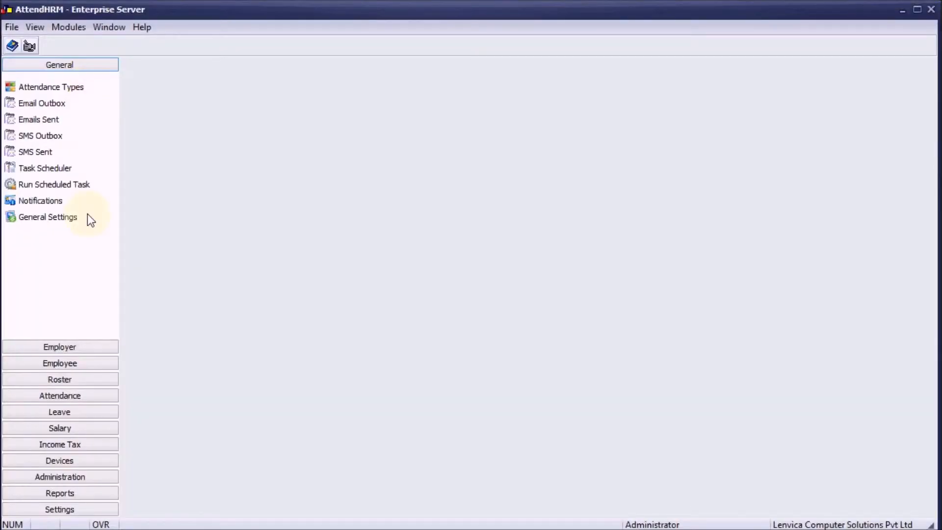
pyautogui.moveTo(59, 363)
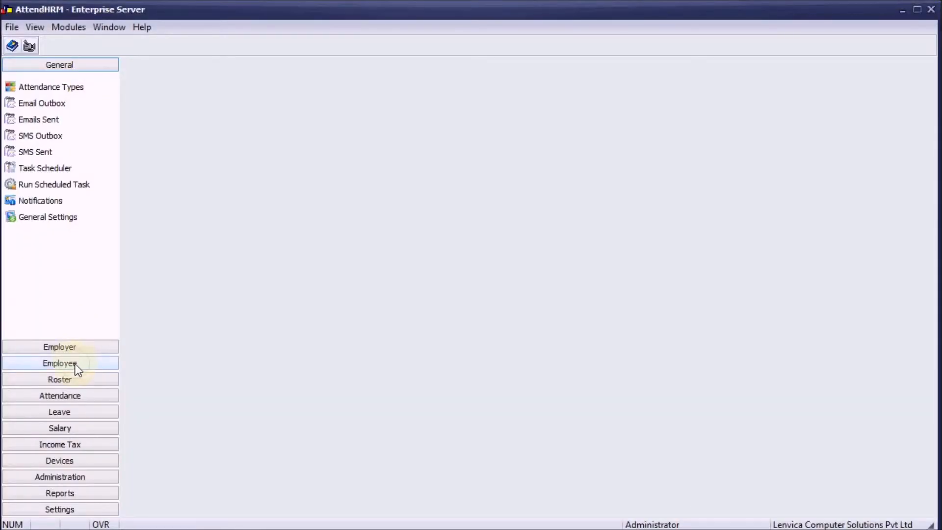
# Step: Open Employee > Documents to list the 29 active employees
pyautogui.click(60, 363)
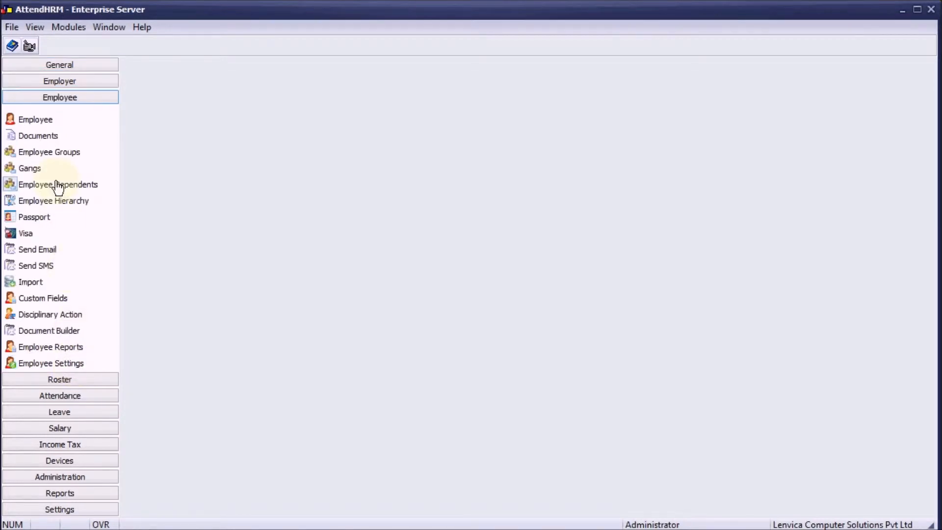
pyautogui.moveTo(54, 136)
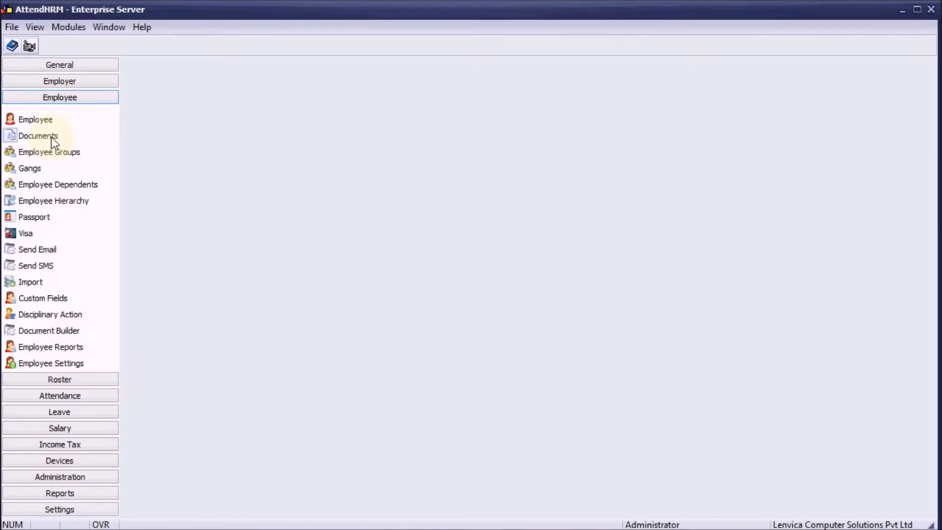
pyautogui.click(38, 136)
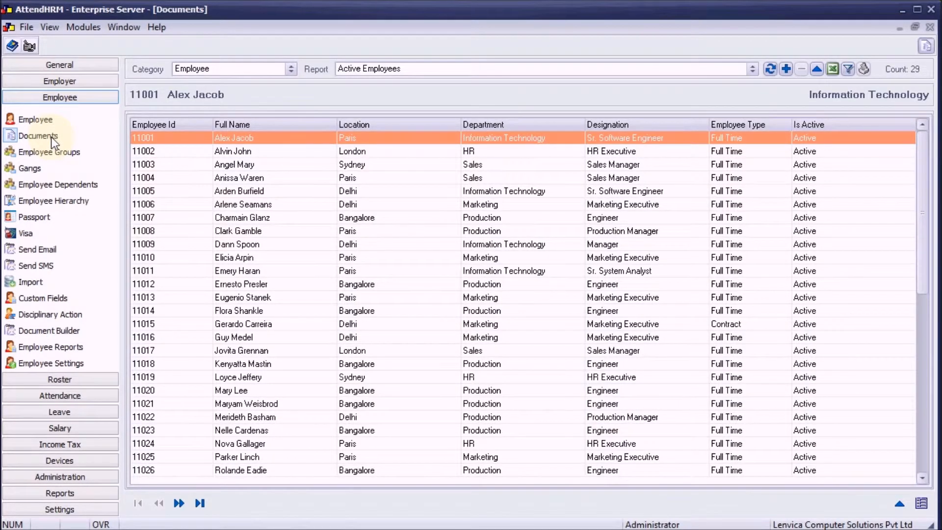
pyautogui.click(38, 136)
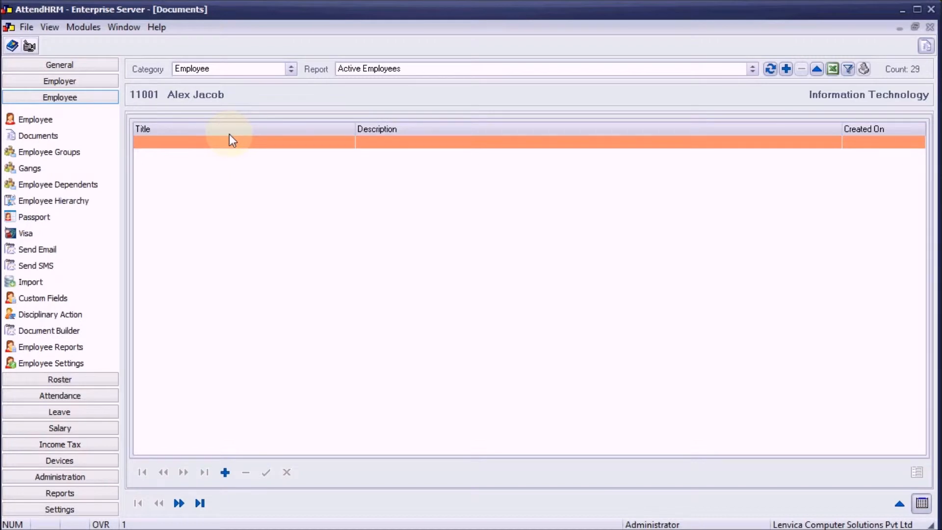
pyautogui.click(225, 472)
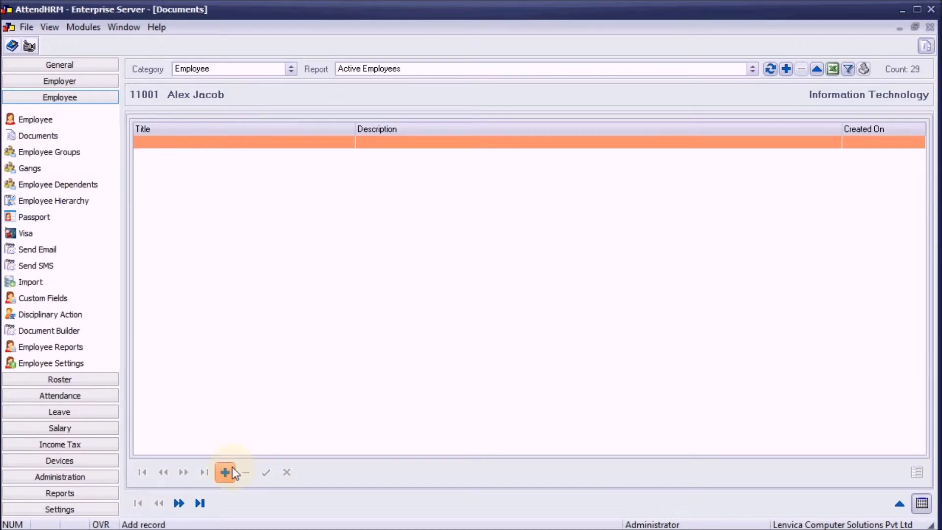
pyautogui.click(225, 472)
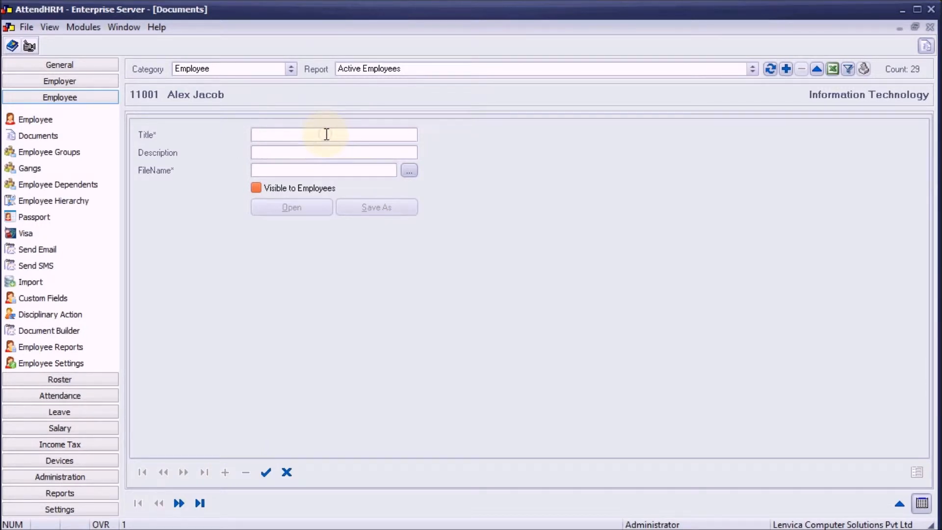
pyautogui.write("Alex's family")
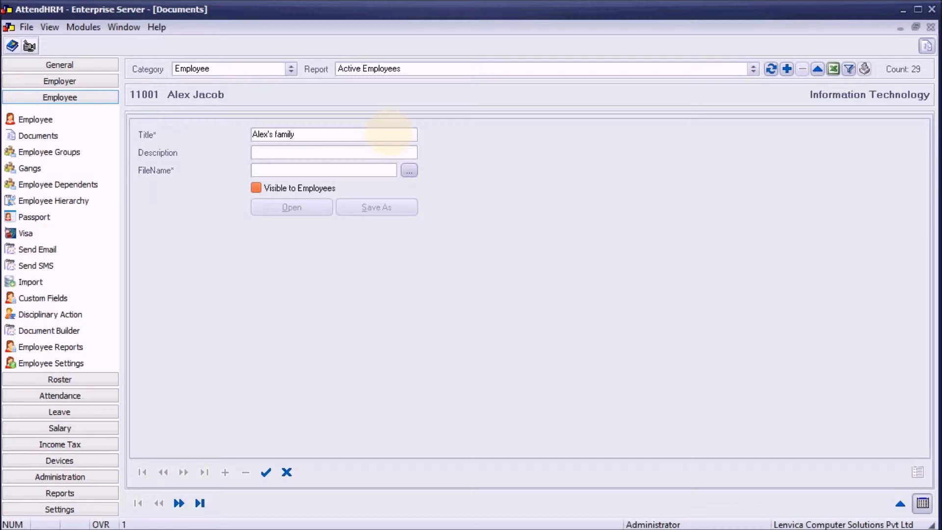
pyautogui.write("Alex's family - 2018")
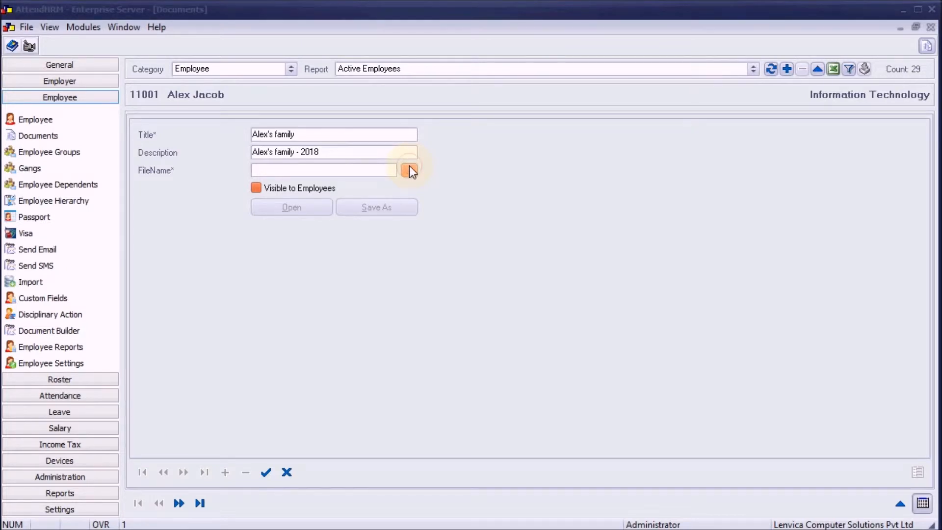
pyautogui.click(411, 170)
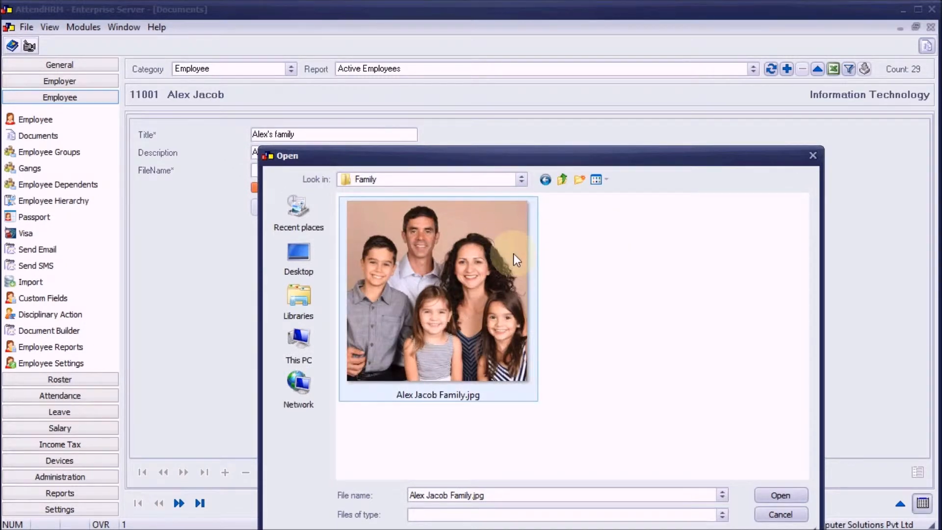
pyautogui.click(780, 495)
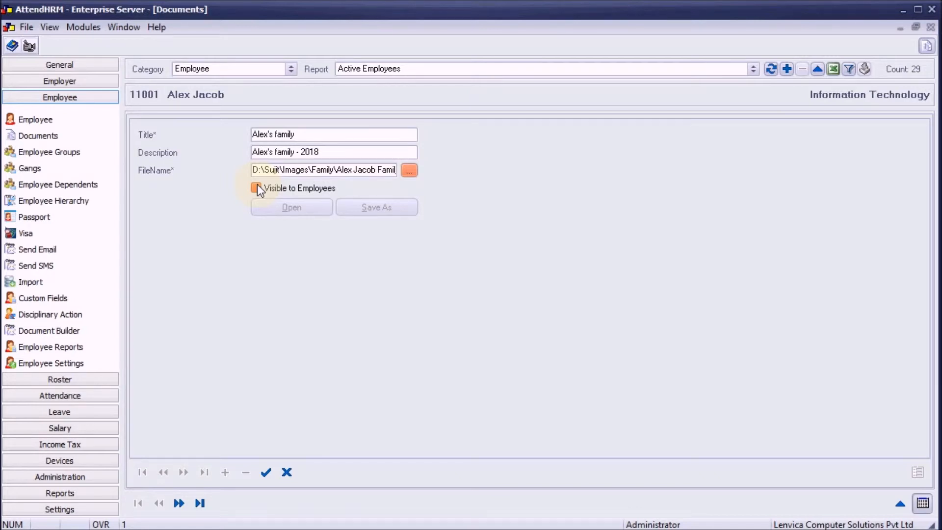
pyautogui.click(255, 188)
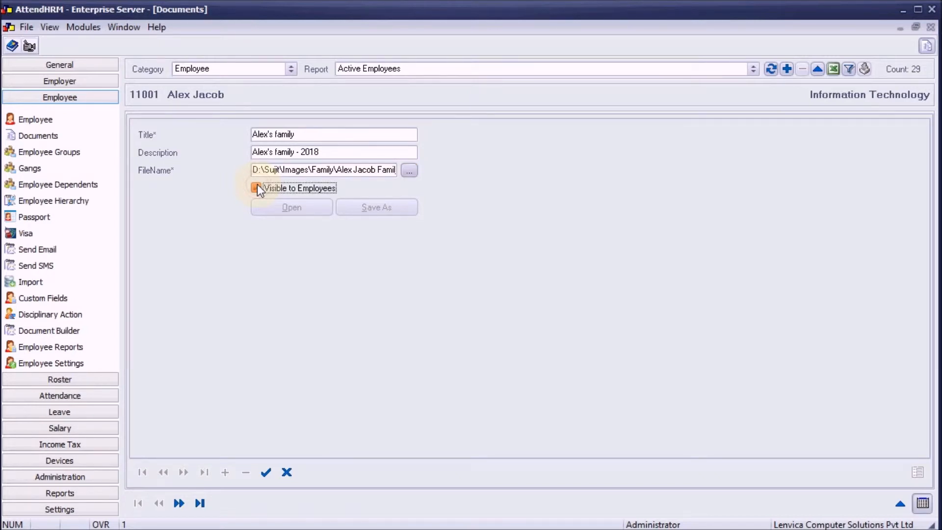
pyautogui.click(257, 188)
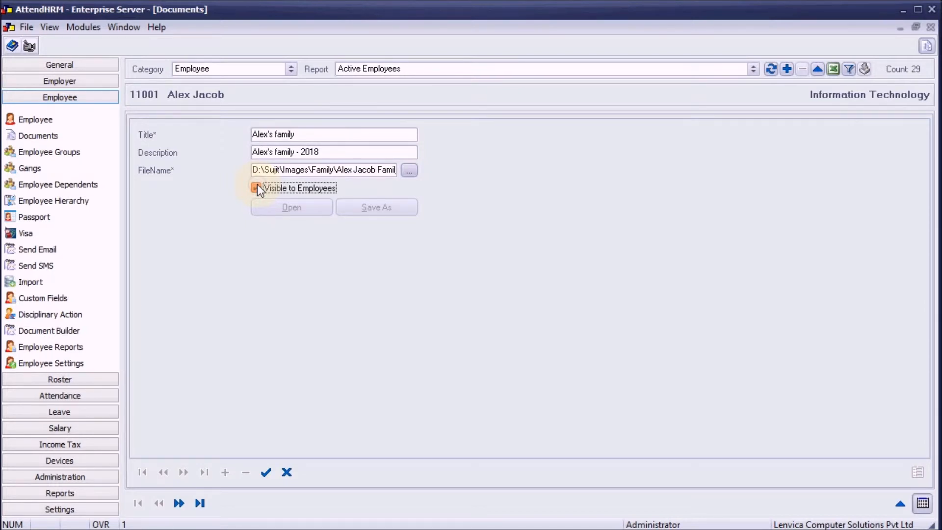
pyautogui.click(265, 473)
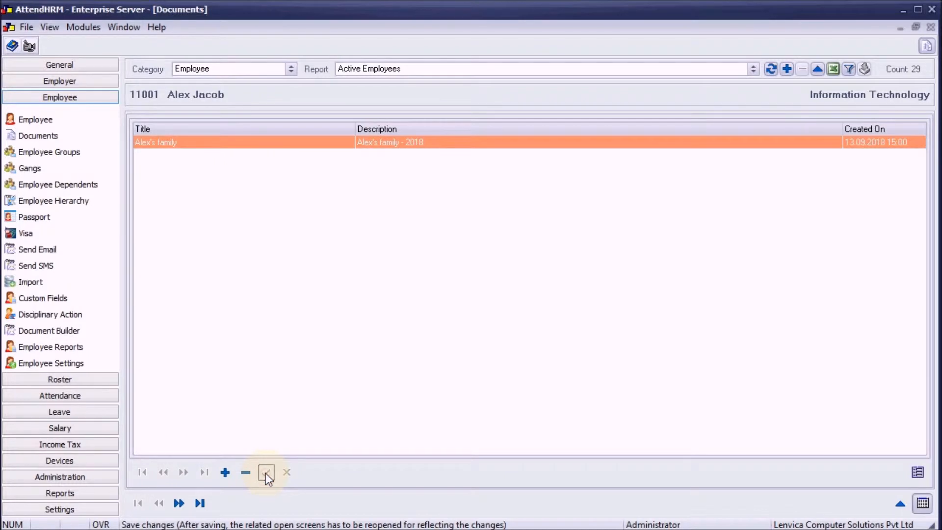
pyautogui.click(266, 472)
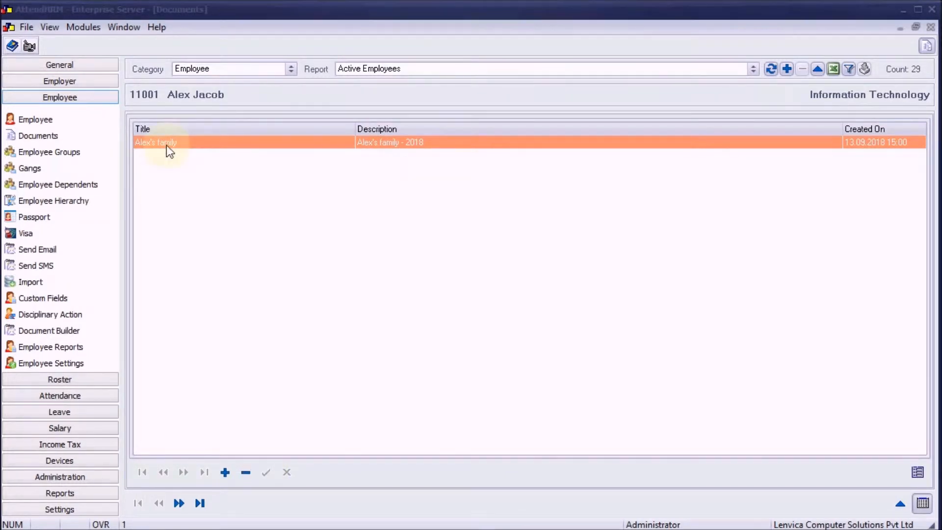
# Step: Open the Alex's family record, view the photo, and save a copy to Employee Families
pyautogui.doubleClick(155, 142)
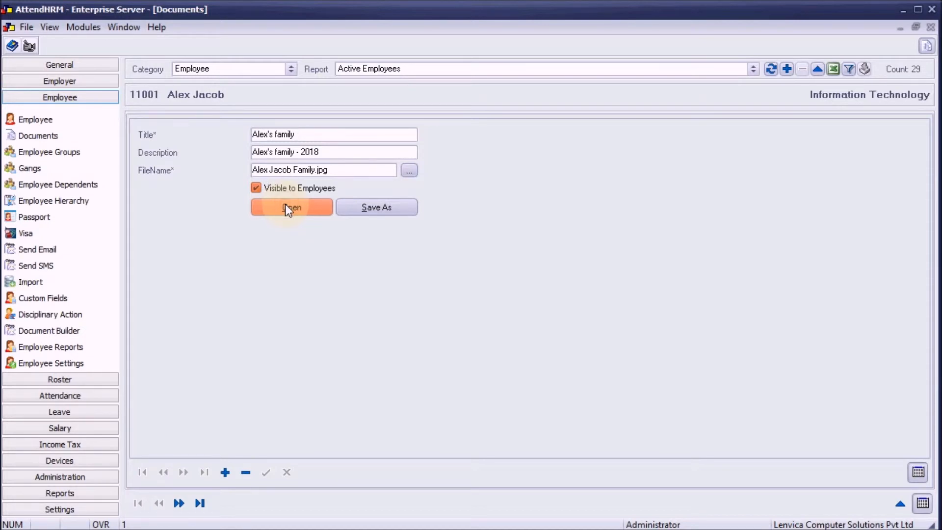
pyautogui.click(291, 207)
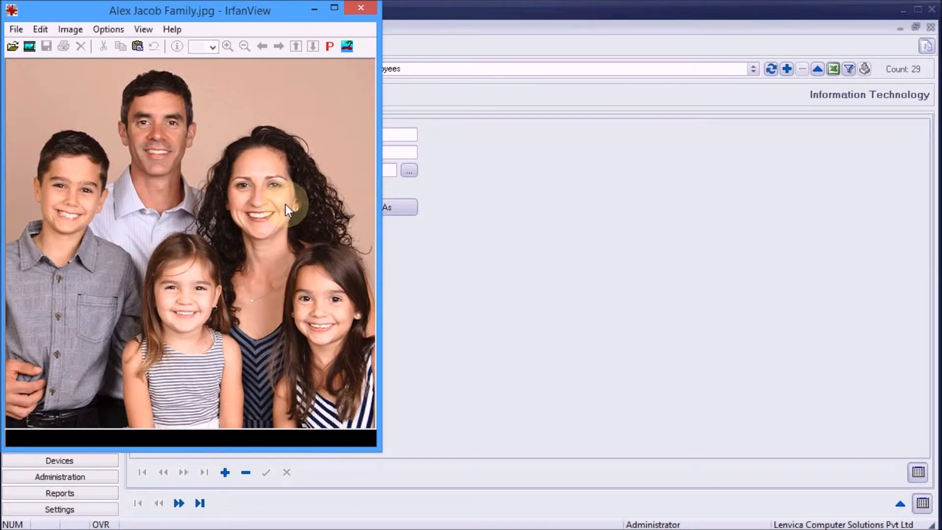
pyautogui.click(361, 8)
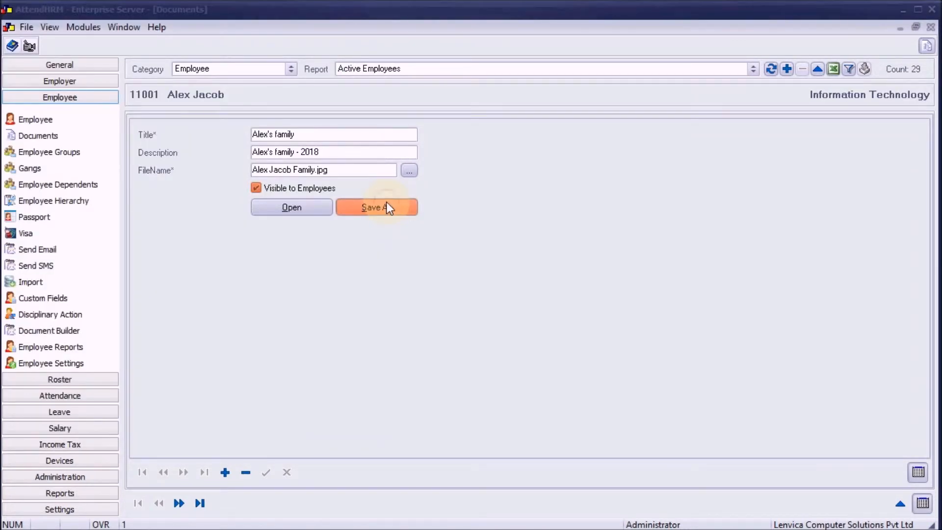
pyautogui.click(376, 207)
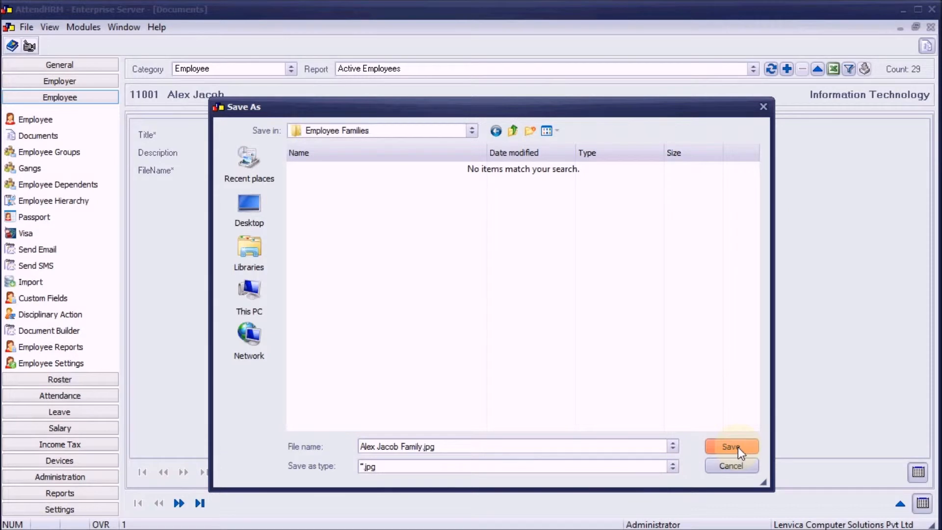
pyautogui.click(730, 447)
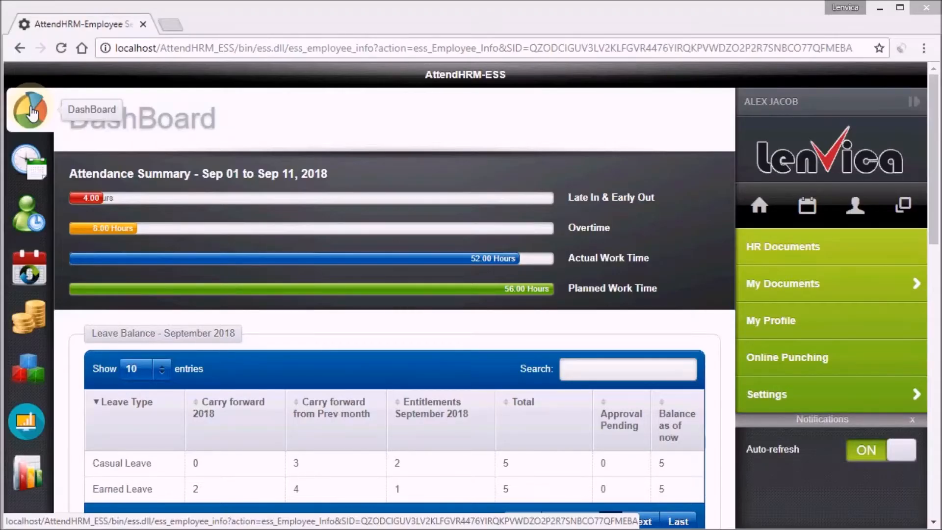
pyautogui.moveTo(49, 93)
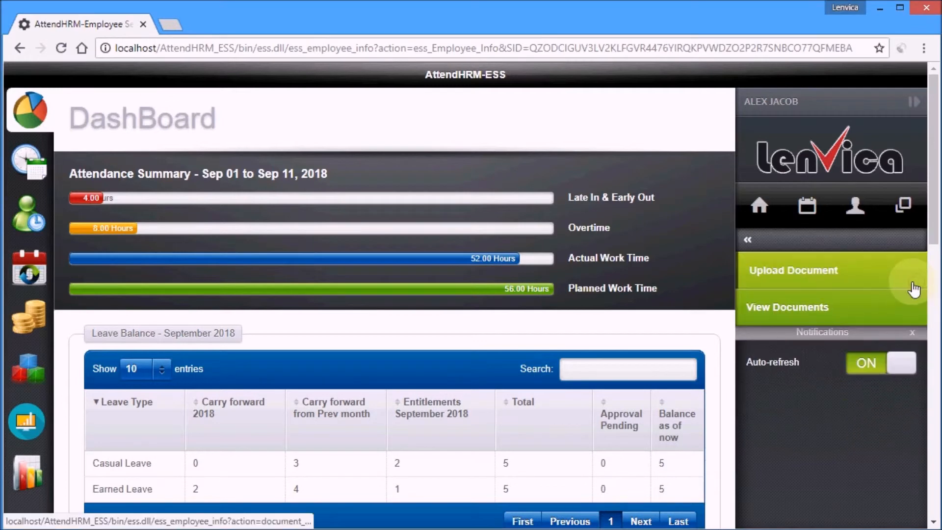
pyautogui.click(787, 307)
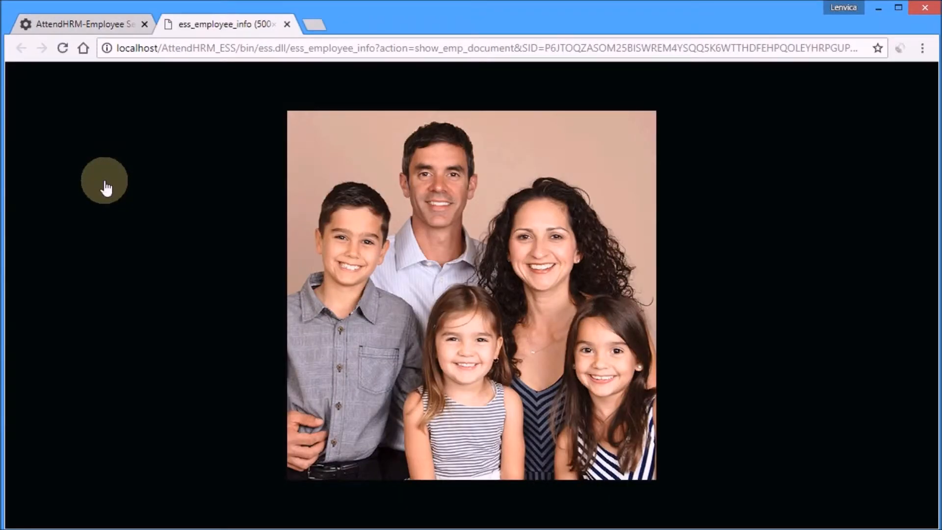
pyautogui.click(21, 48)
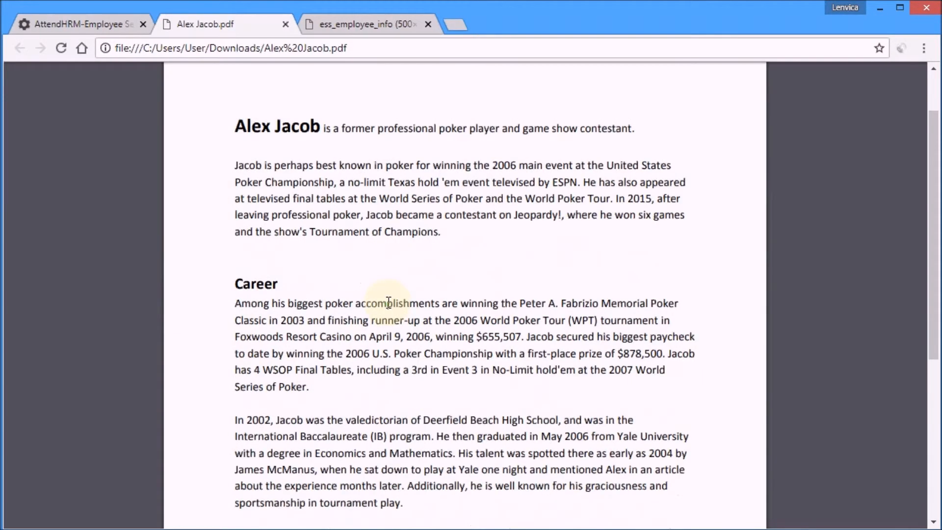
pyautogui.scroll(-3)
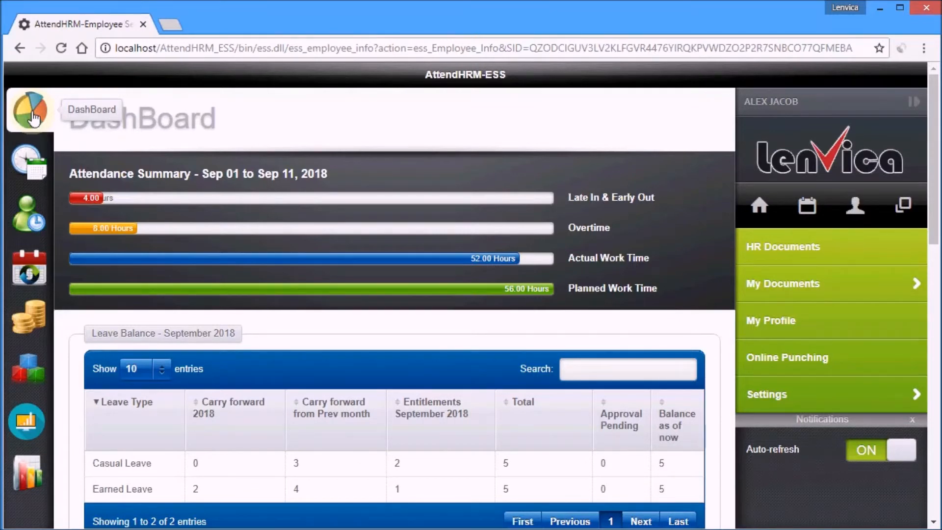
pyautogui.moveTo(878, 290)
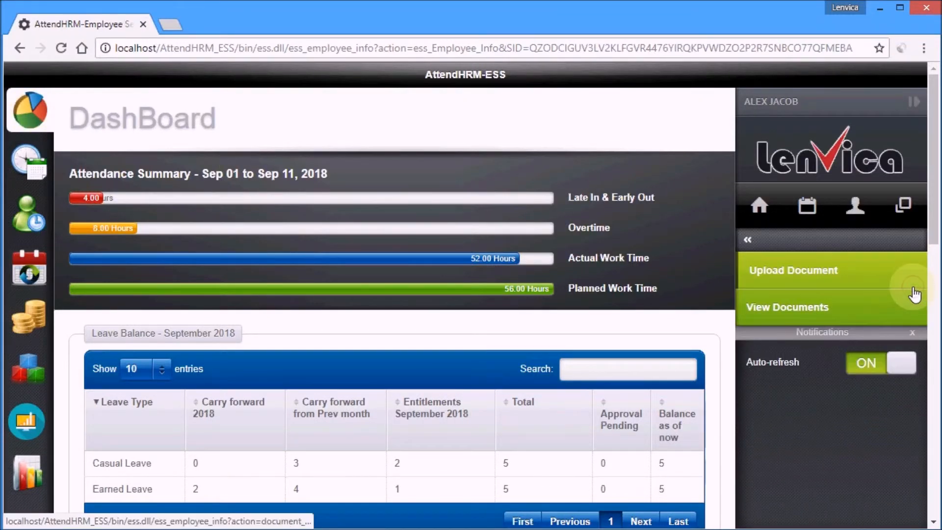
pyautogui.click(793, 270)
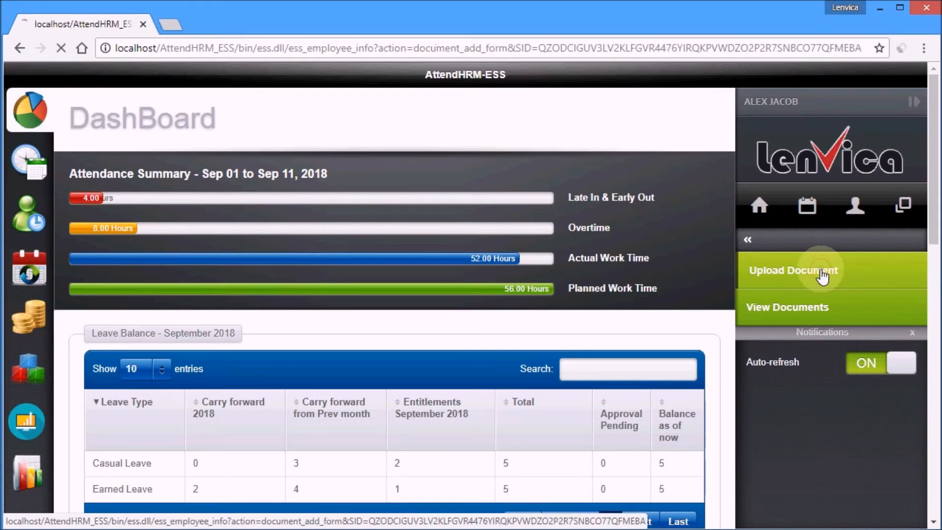
pyautogui.click(792, 270)
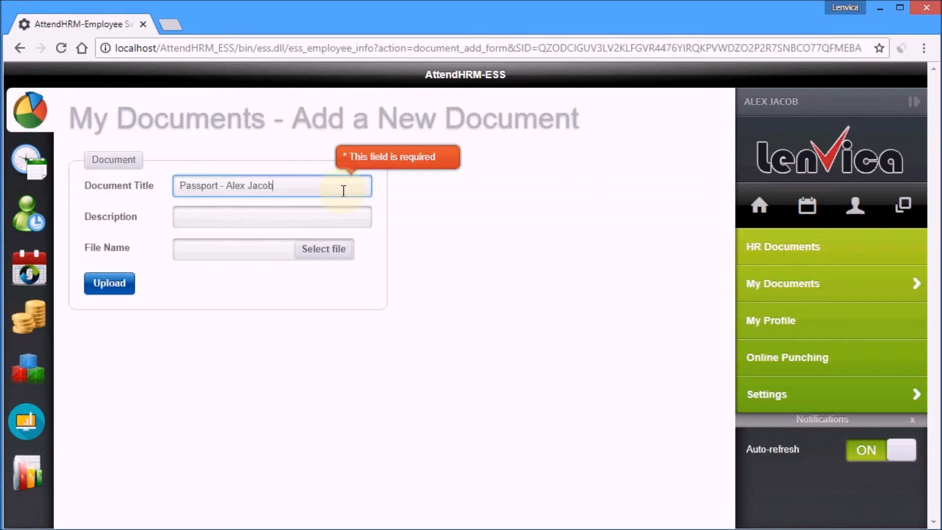
pyautogui.write('Passport - Alex Jacob valid until 2022')
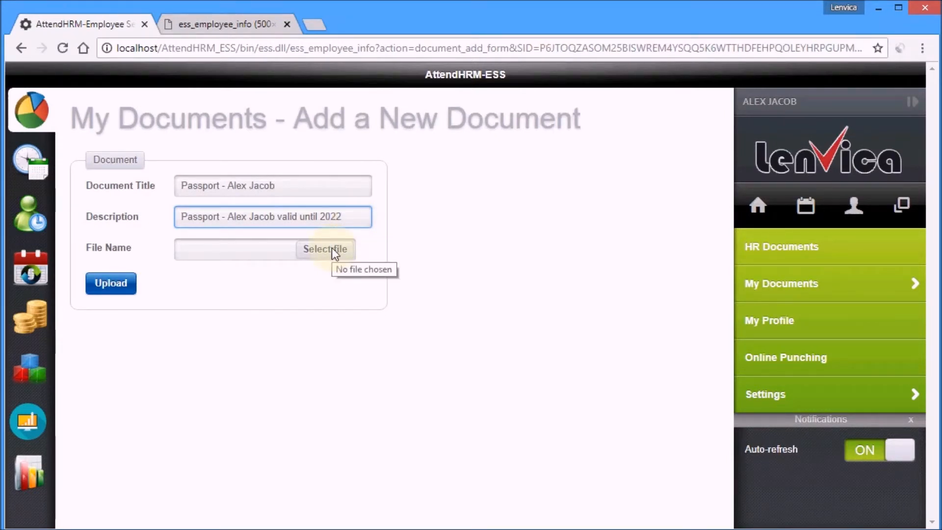
pyautogui.click(324, 249)
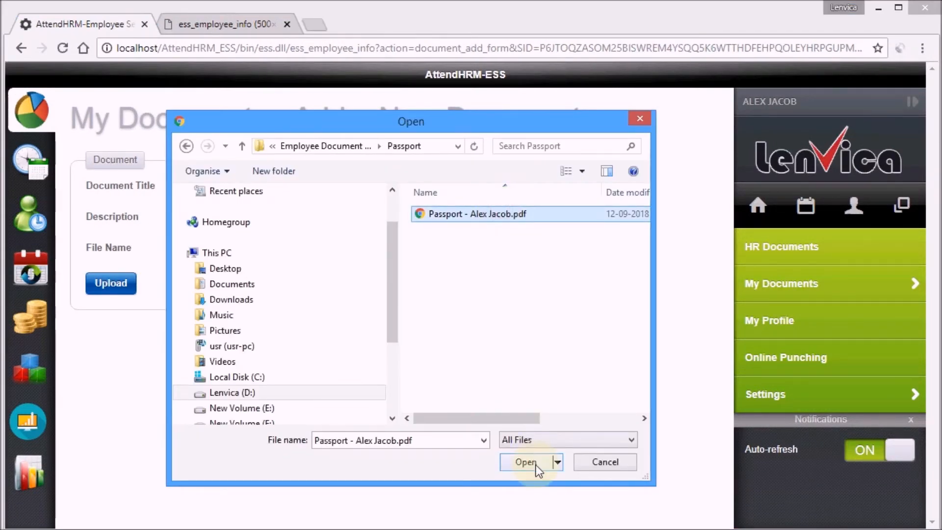
pyautogui.click(524, 462)
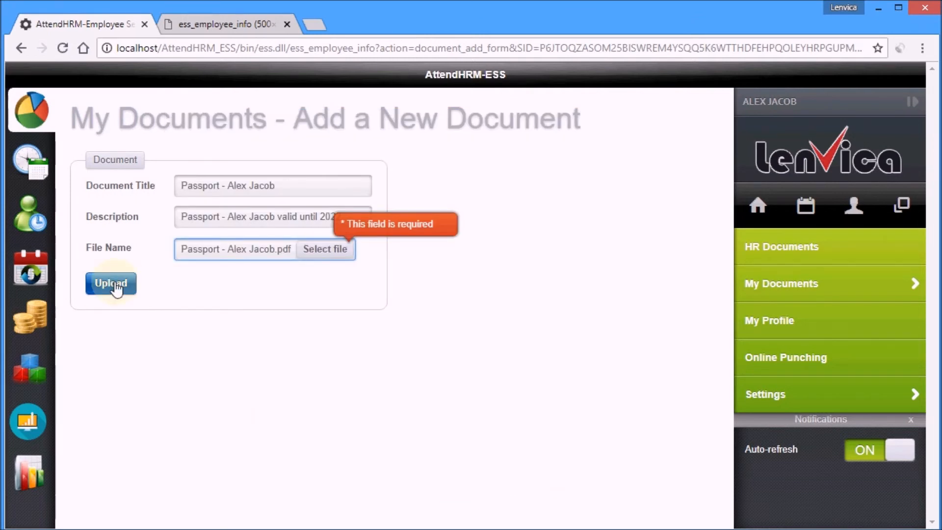
pyautogui.click(110, 283)
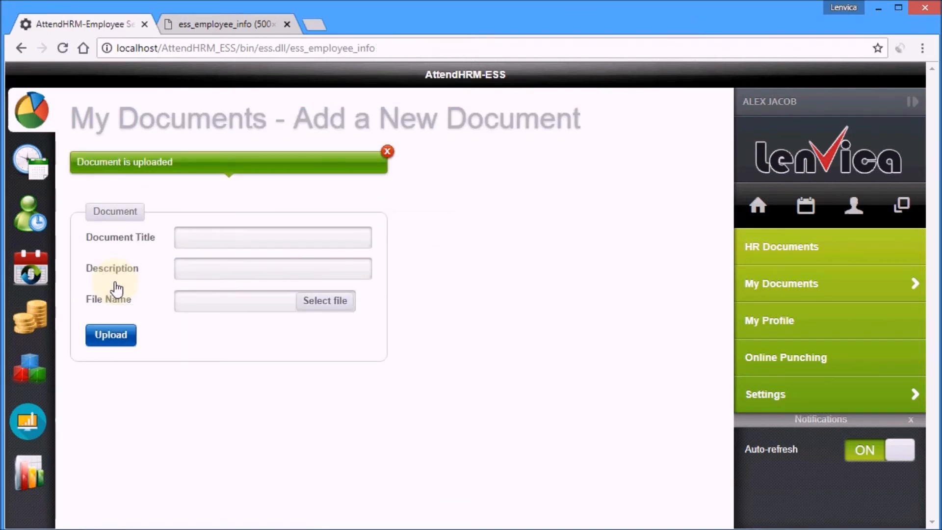